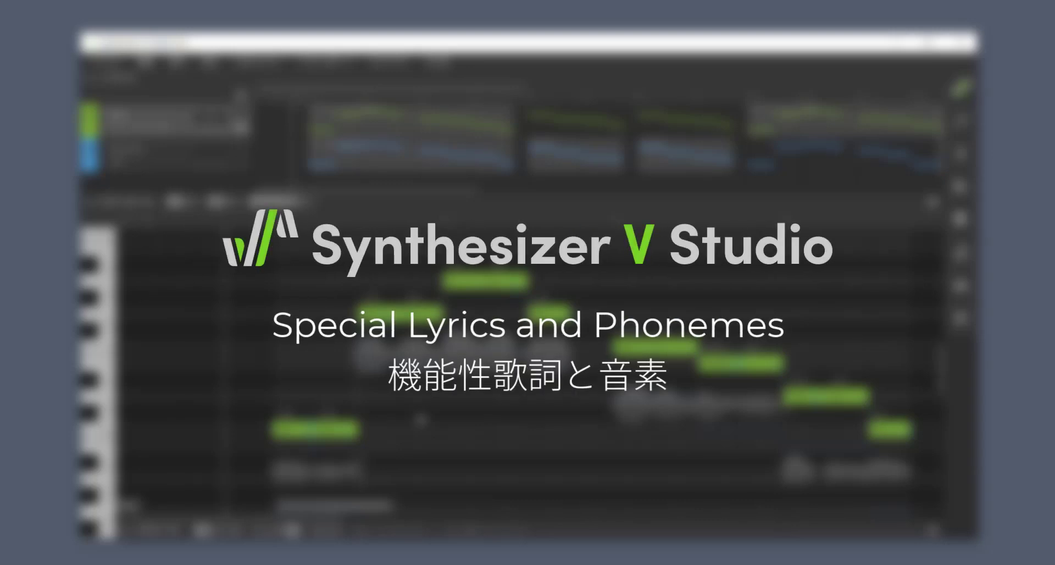
- Turn on phoneme display so labels appear above each Main melody note
left_click(291, 201)
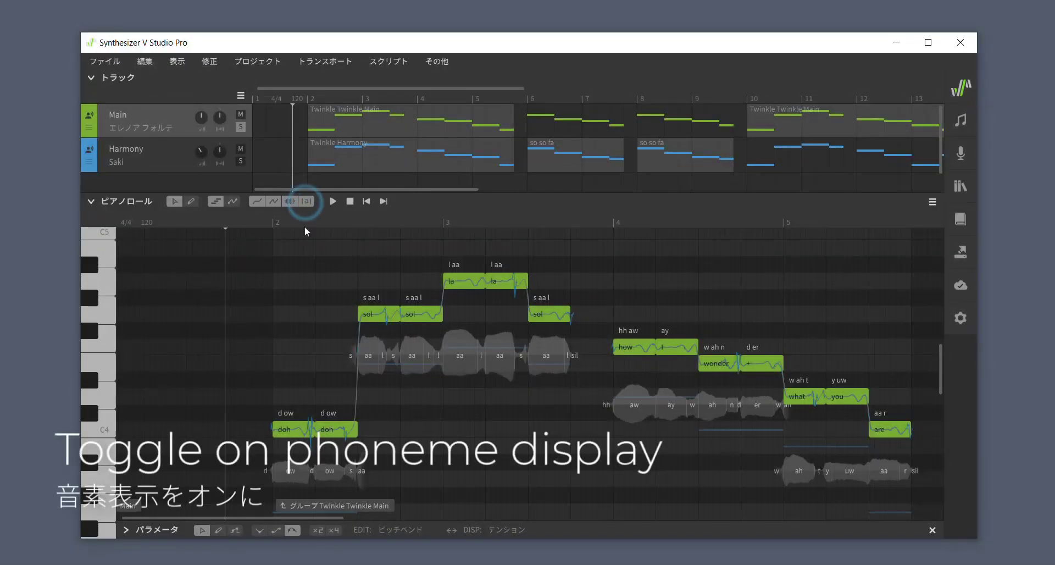
- Rewrite the first phrase's lyrics as 'twinkle twinkle little star', using + for second syllables
left_click(291, 201)
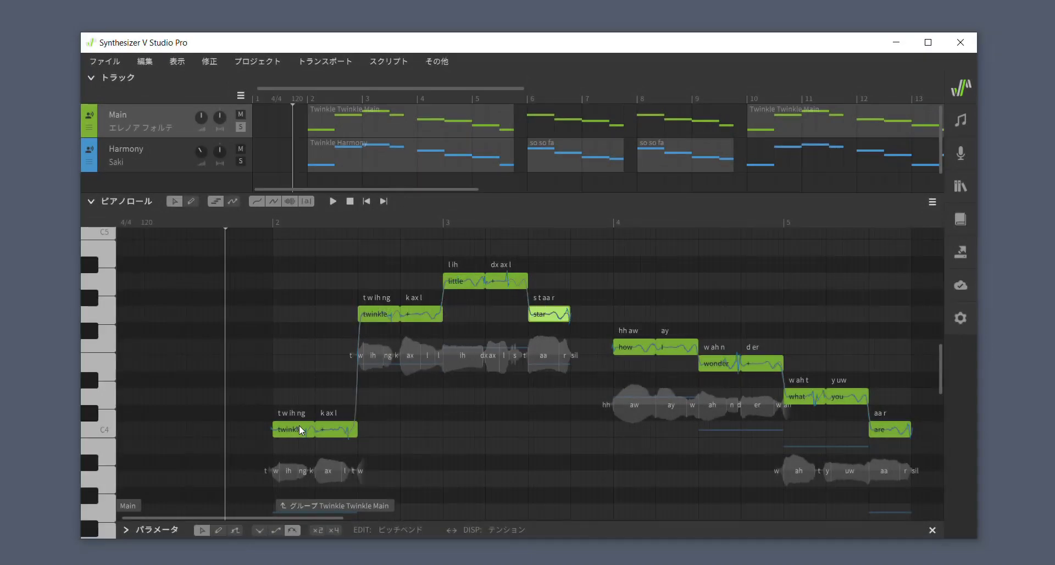
- Play the 'twinkle twinkle little star' phrase and stop playback
left_click(333, 201)
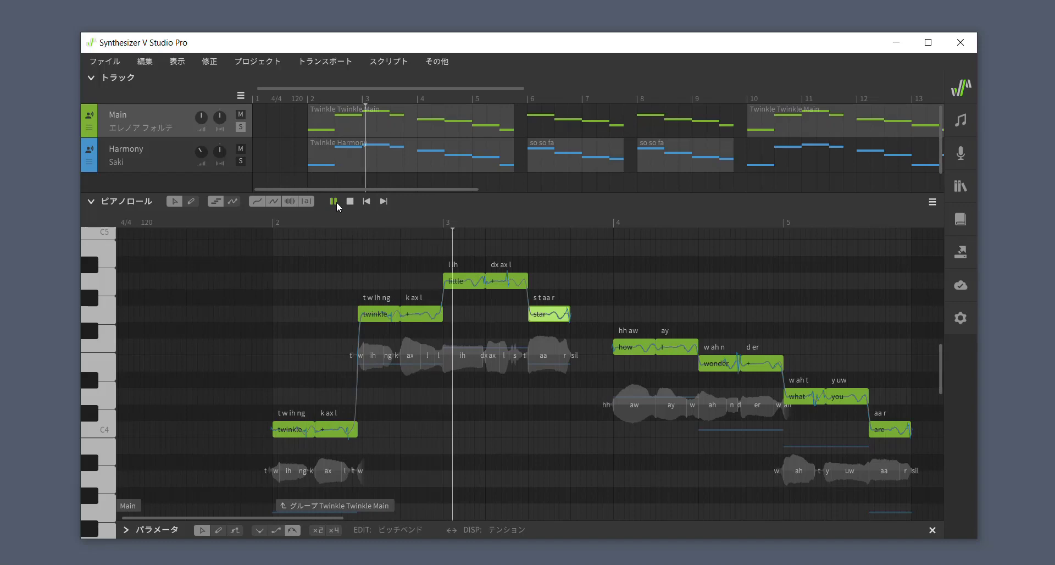
left_click(332, 201)
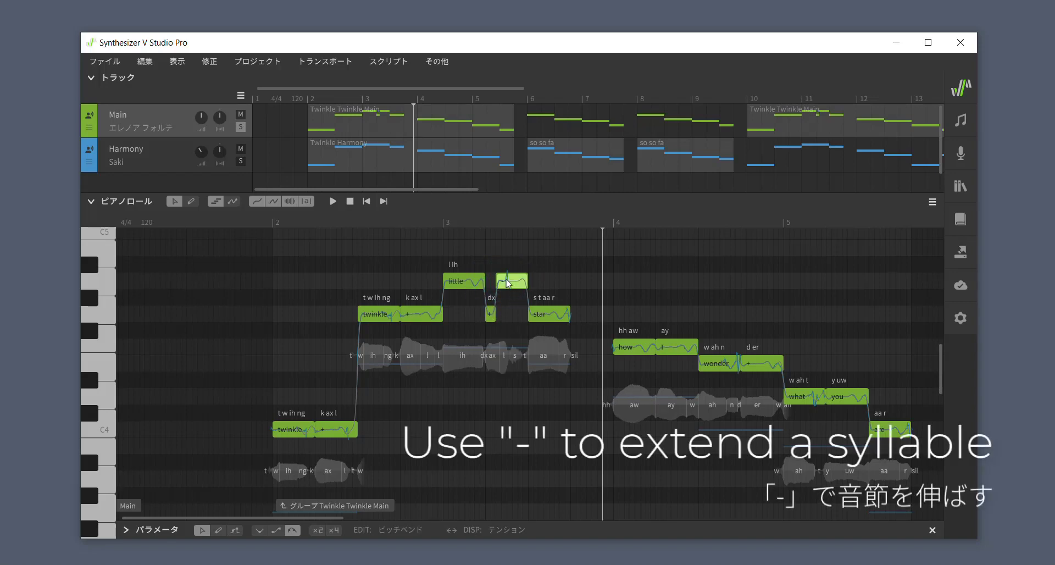
- Audition the edited 'little' phrase, then resume playback into 'up above the world so high'
left_click(332, 201)
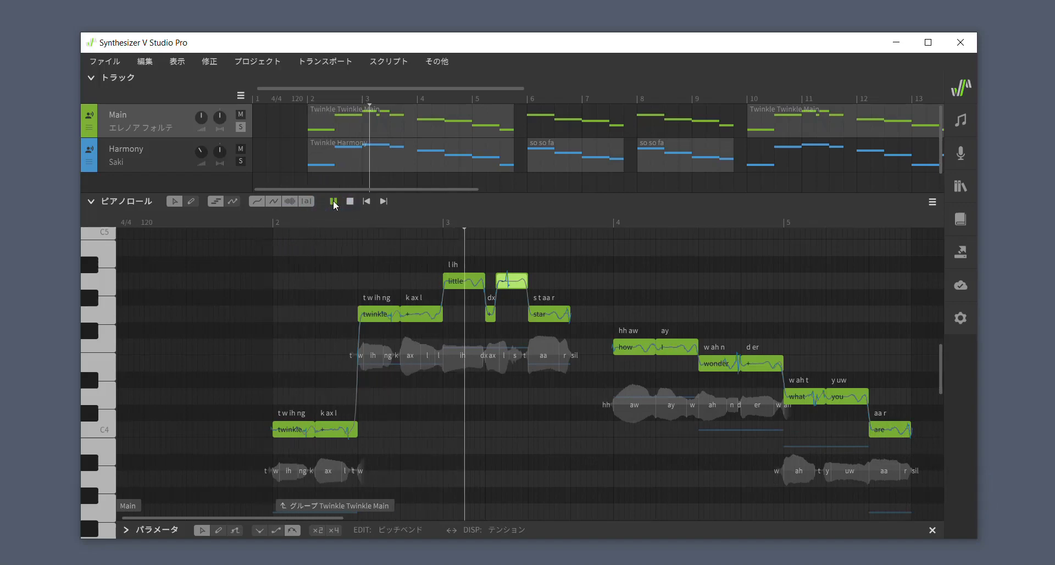
left_click(333, 201)
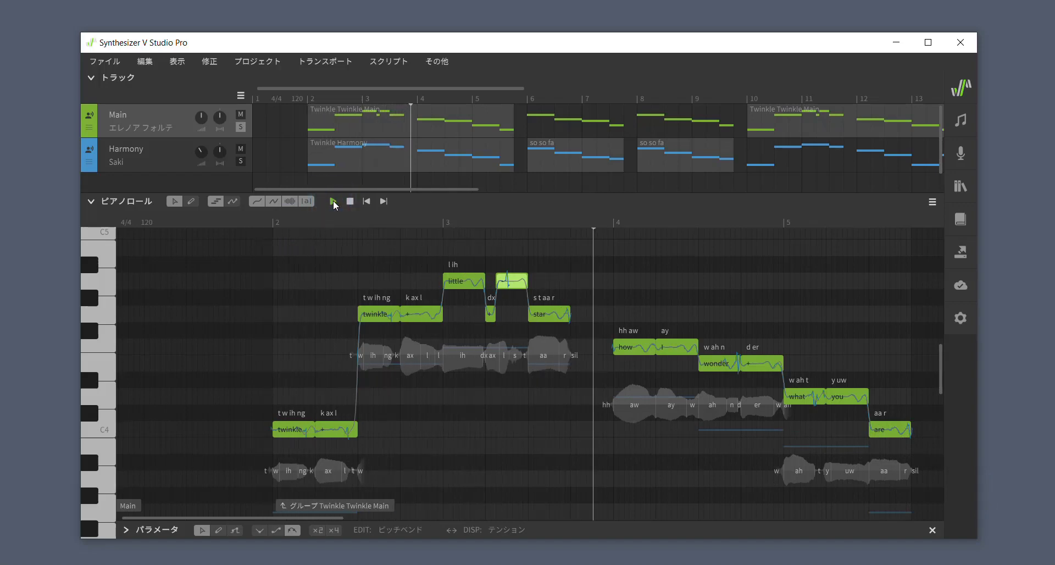
left_click(333, 201)
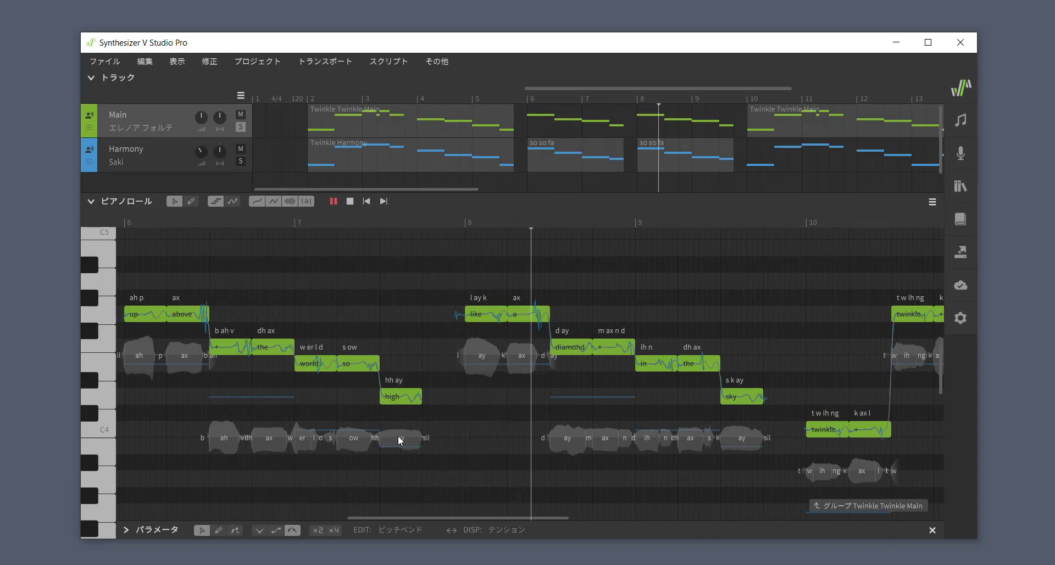
- Select the second 'diamond' note and show its Note Properties with phonemes m ax n d
left_click(333, 201)
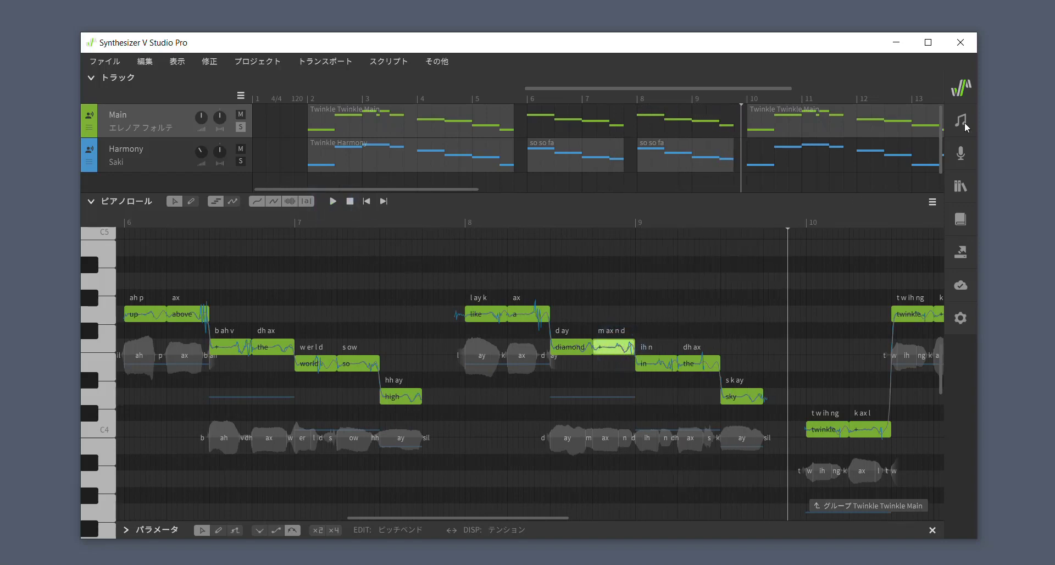
left_click(606, 347)
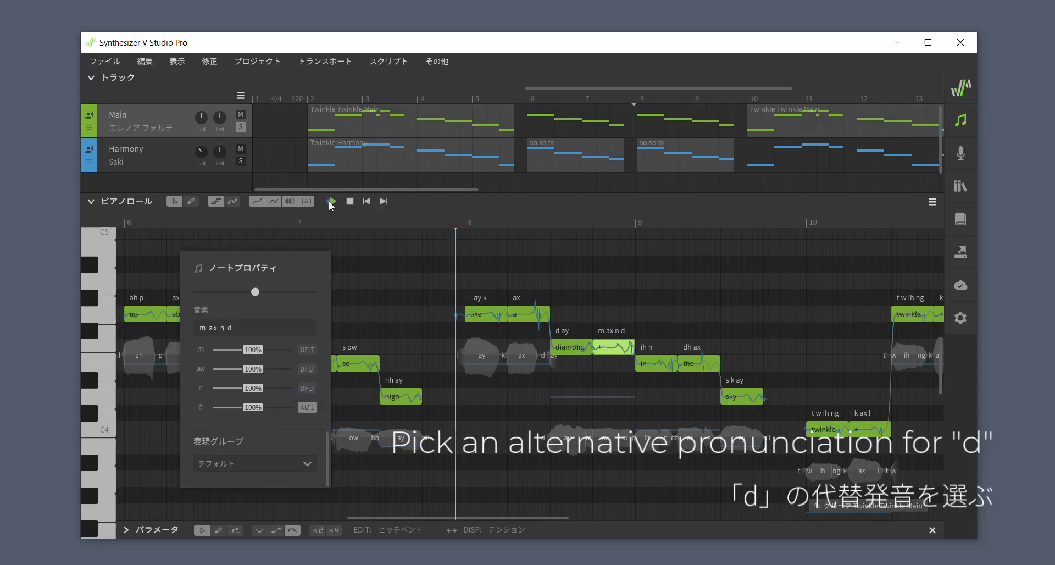
- Audition 'diamond' with d as ALT1, then switch d to ALT2 and replay from measure 8
left_click(330, 201)
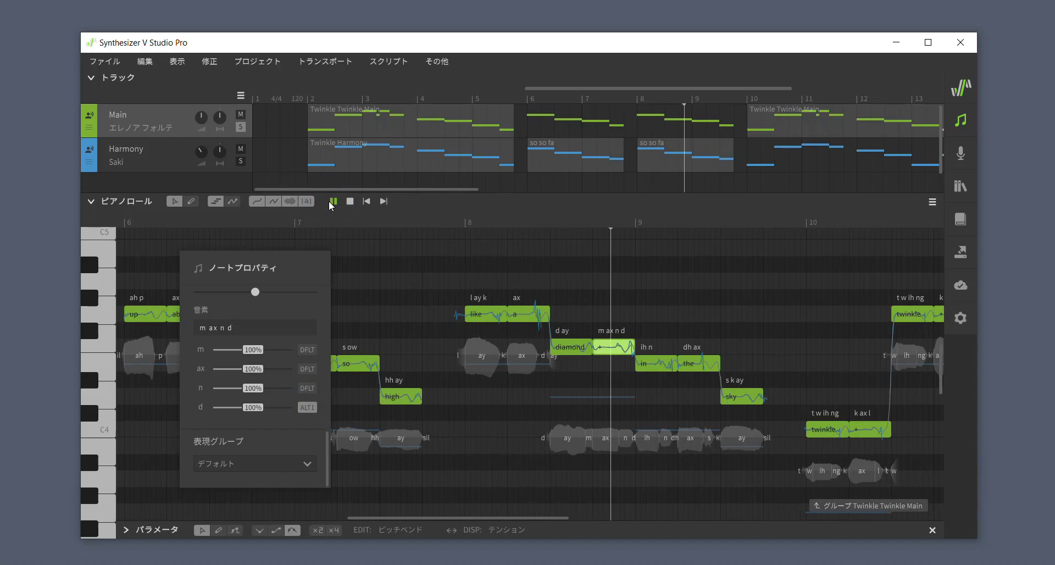
left_click(333, 202)
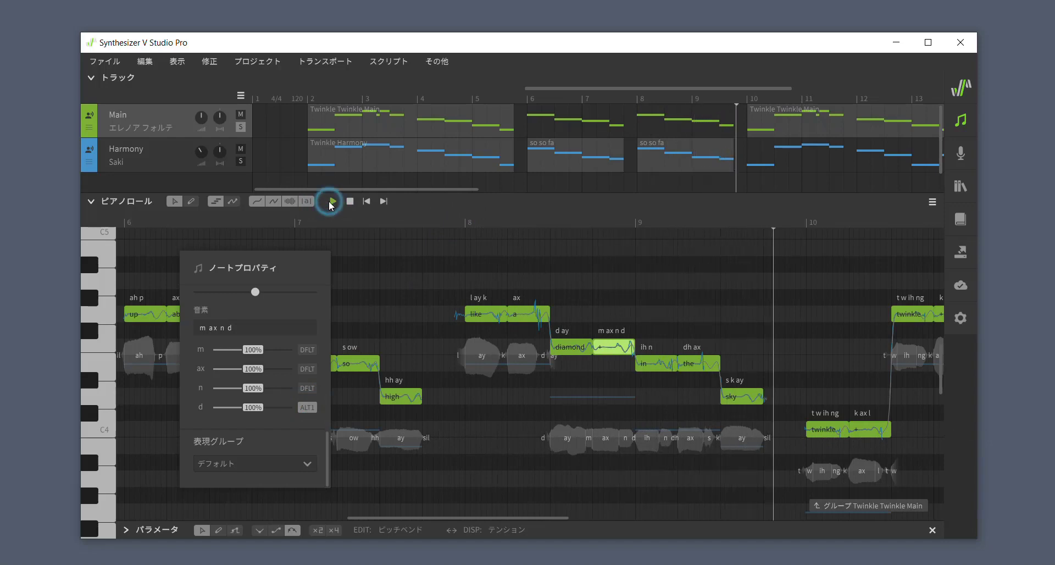
left_click(331, 201)
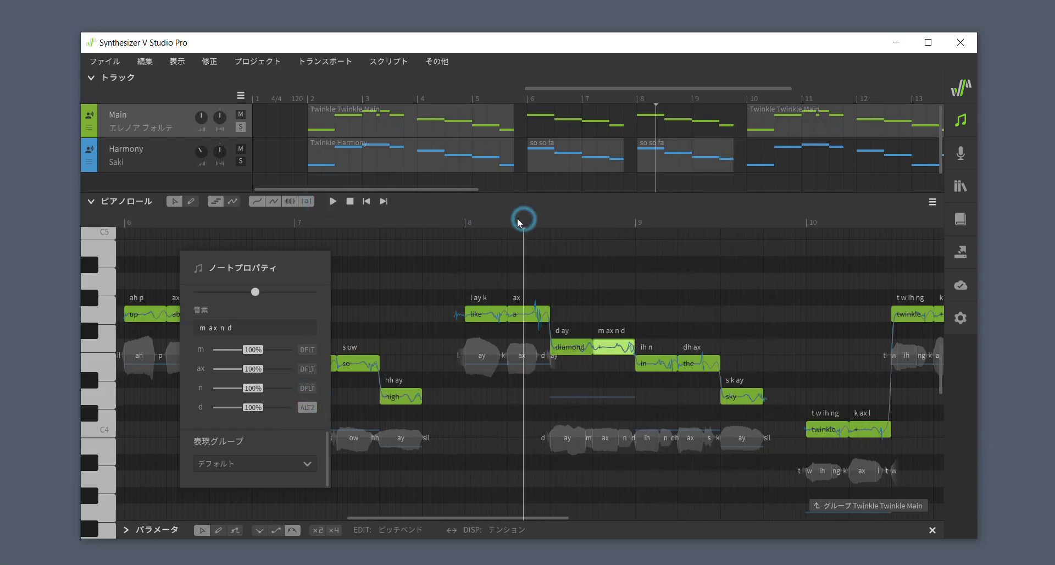
left_click(332, 201)
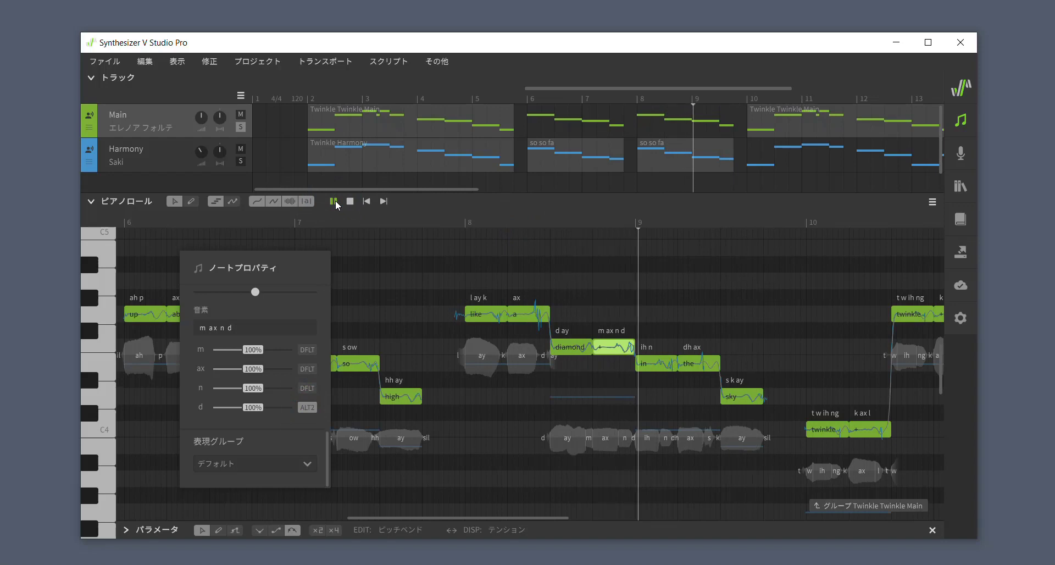
left_click(334, 201)
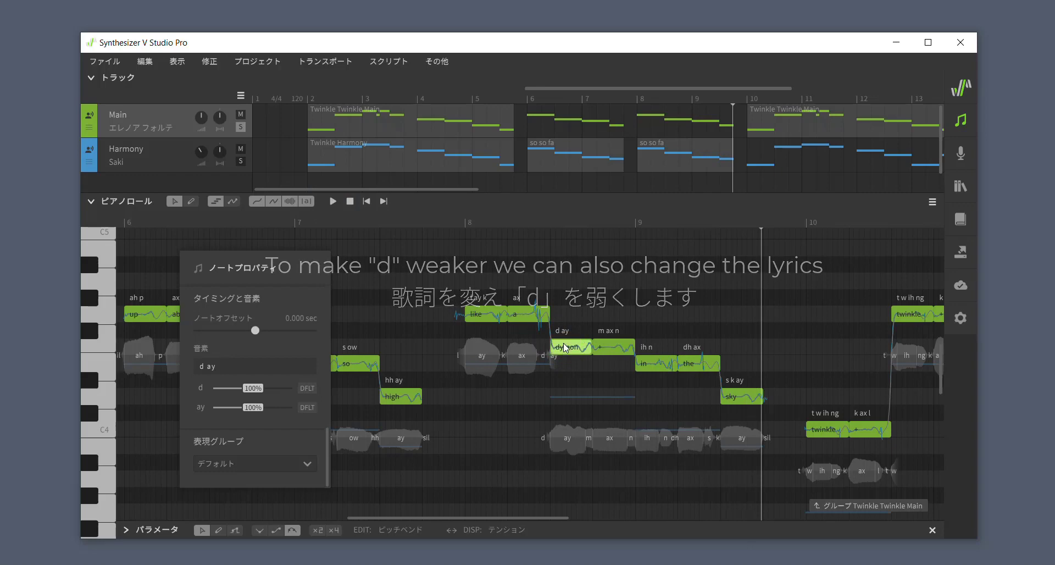
- Change the 'diamond' lyric to 'dymon' and set the 'a' note's phonemes to 'ah'
left_click(332, 200)
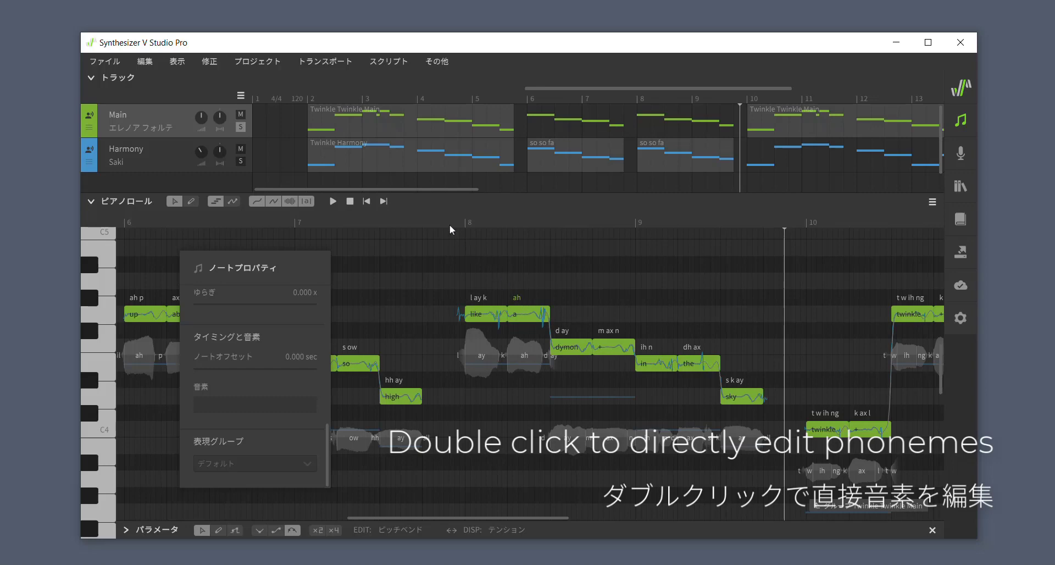
- Play back the 'dymon' phrase and stop playback
left_click(333, 201)
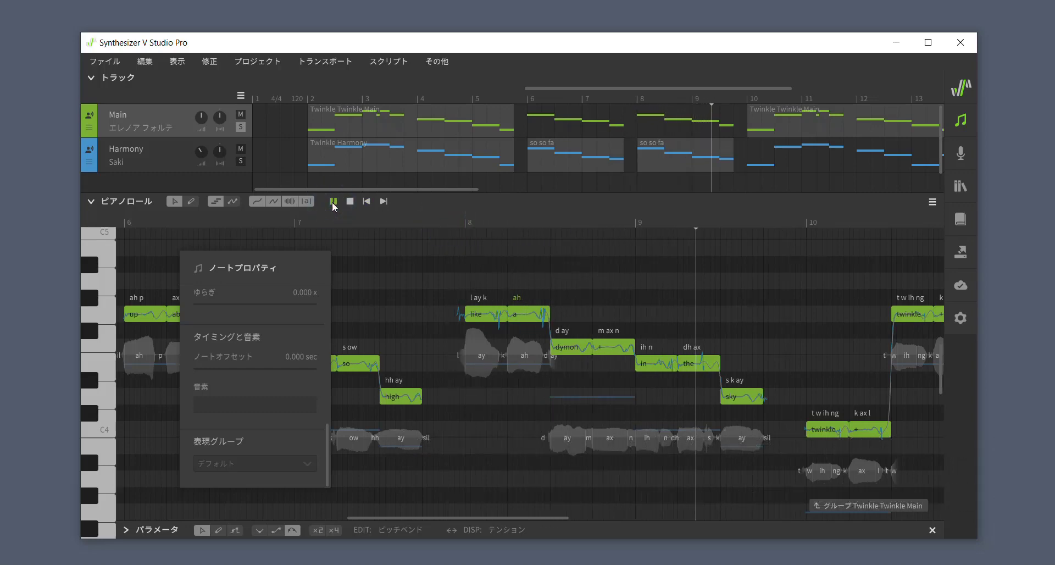
left_click(334, 201)
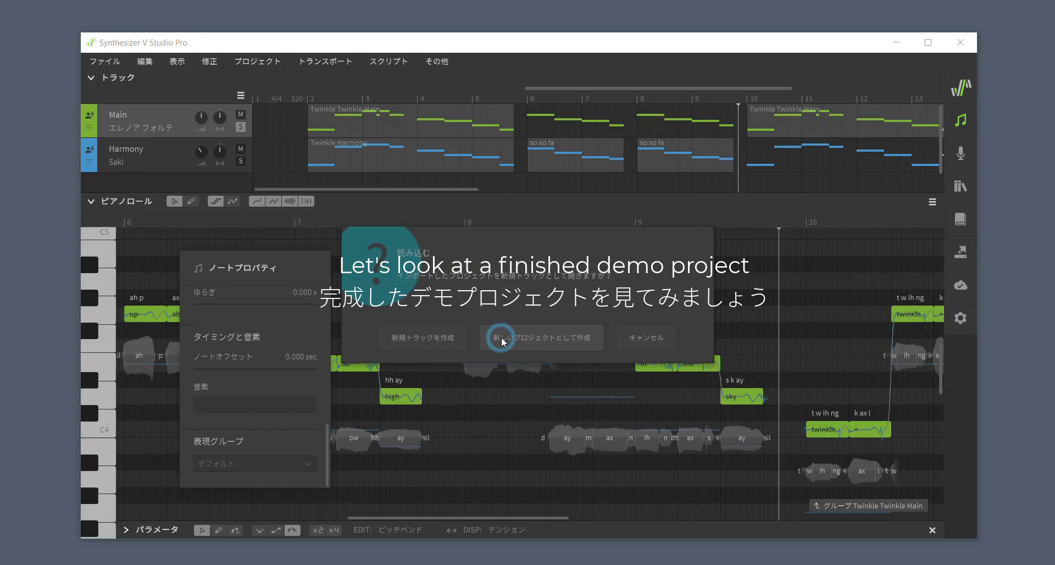
- Load the finished demo as a new project with Main, Main Harm and Ooh 1 tracks
left_click(541, 337)
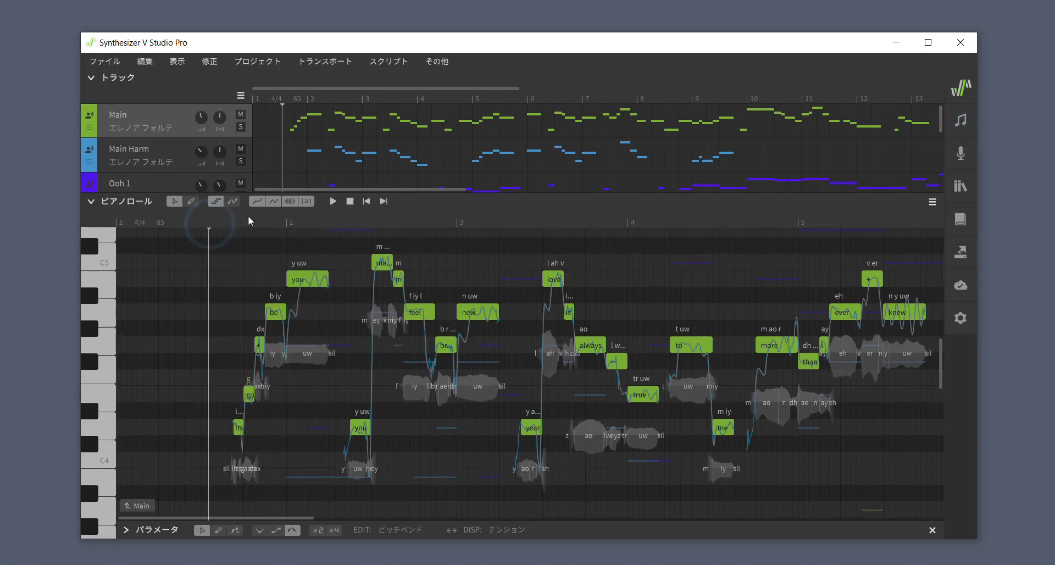
- Play the finished demo through, scrolling right to follow its later phrases
left_click(332, 201)
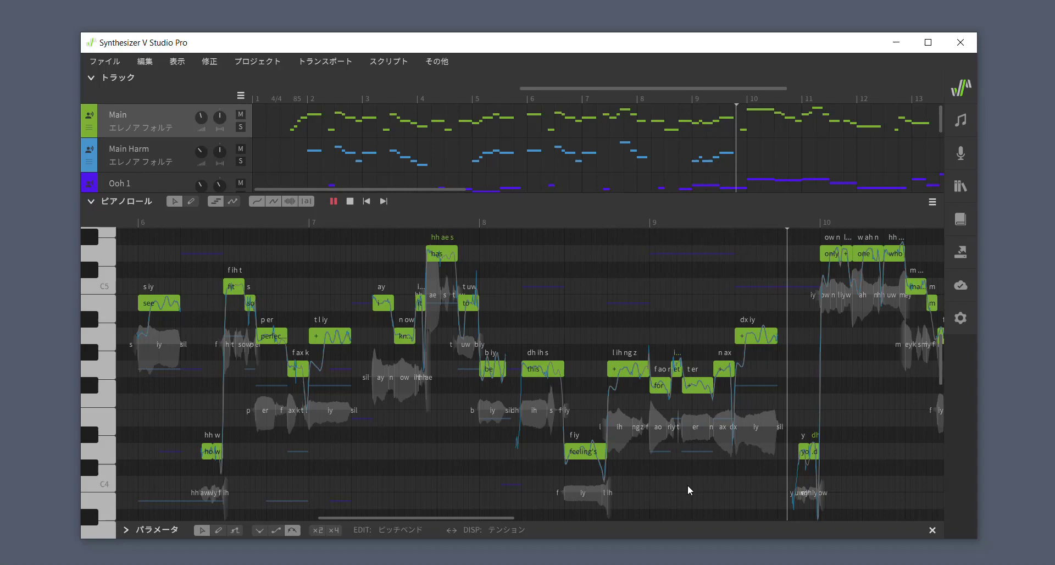
scroll("right", 3)
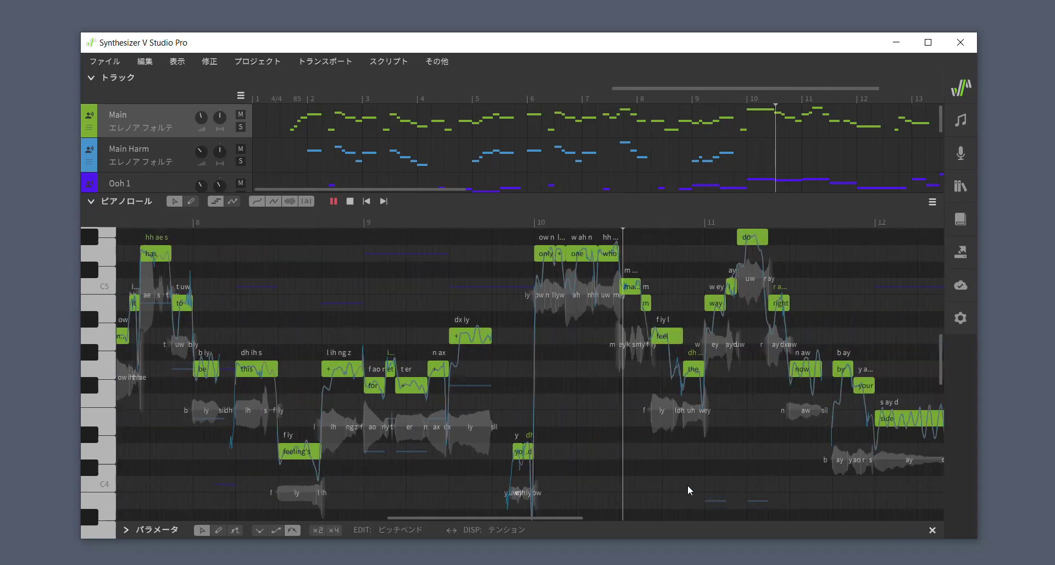